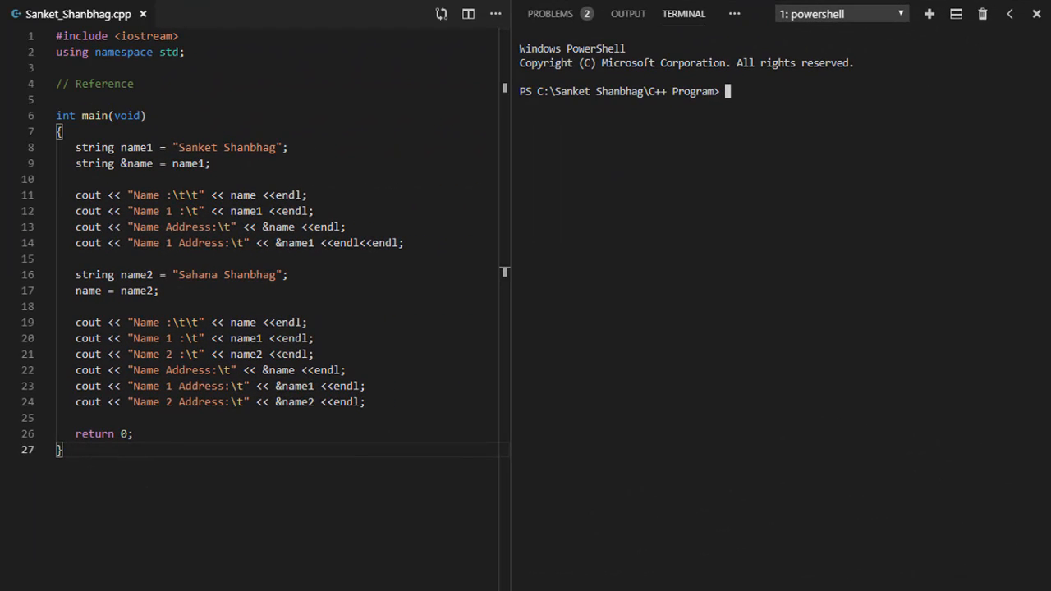
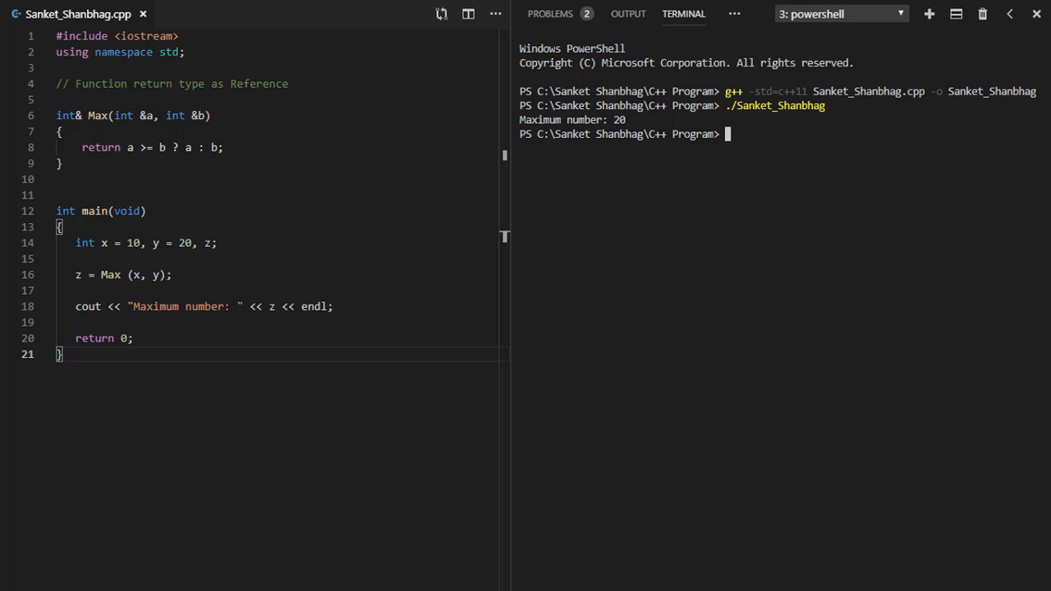
# Highlight the int& return type of Max on line 6 while the output shows Maximum number: 20.
pyautogui.doubleClick(66, 115)
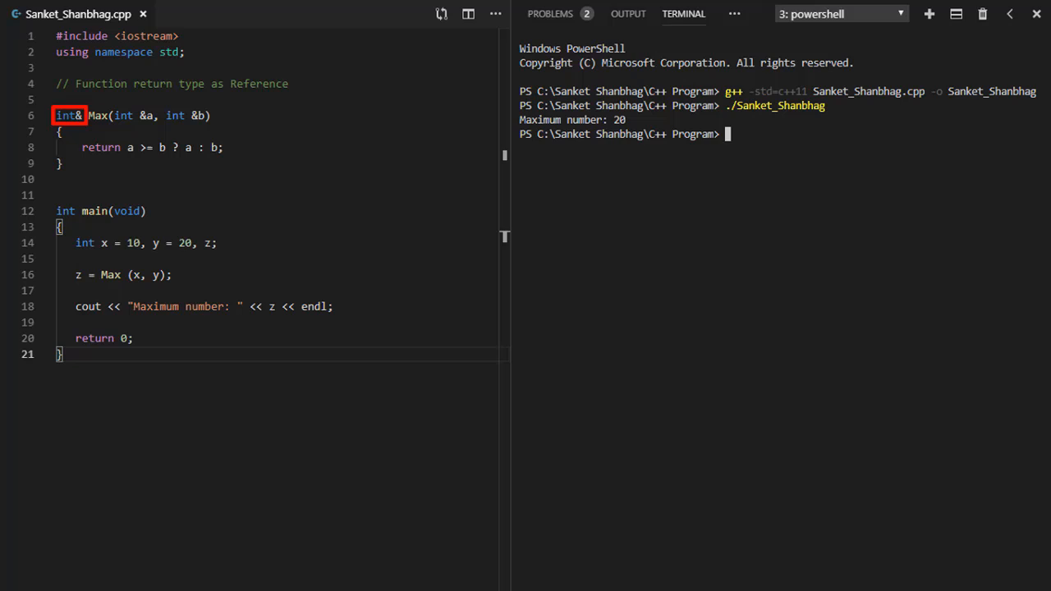